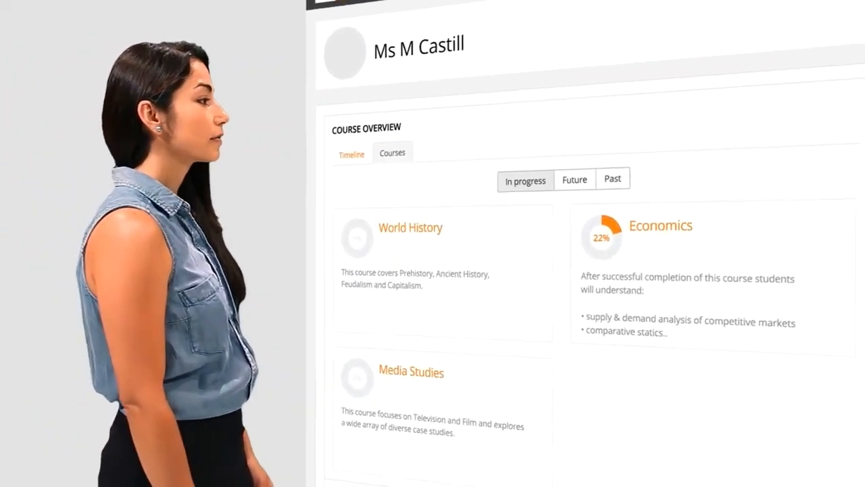
- Show the interface language choices from the English (EN) menu on the course Dashboard
click(410, 227)
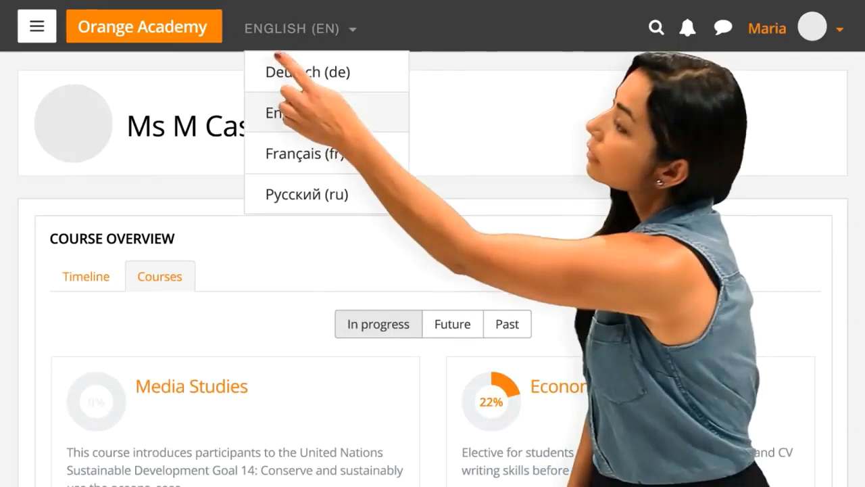
click(305, 153)
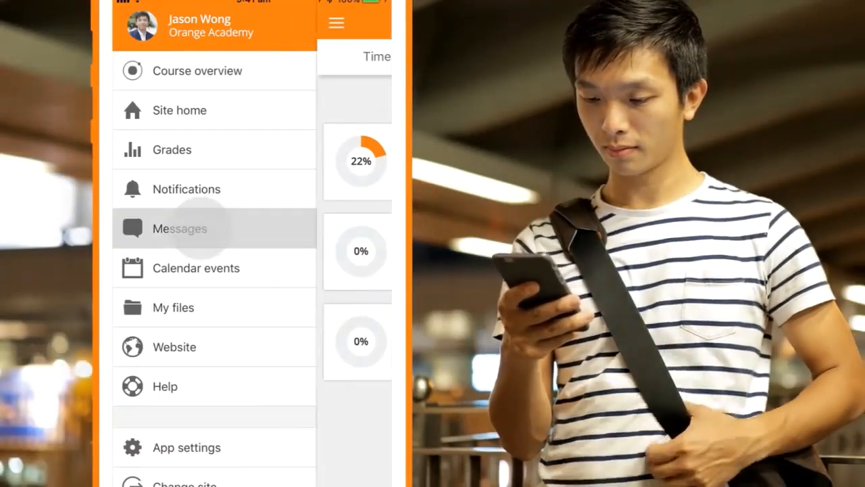
- Go to Messages and open the last contact's empty teacher conversation
click(178, 228)
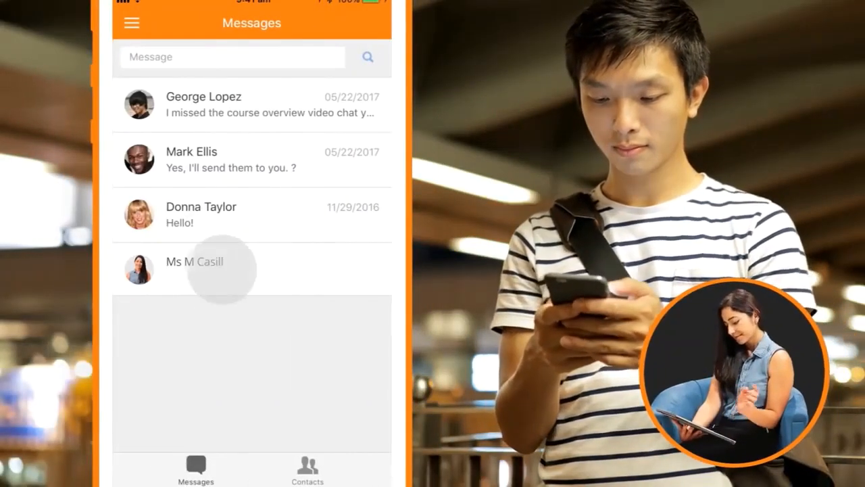
click(203, 265)
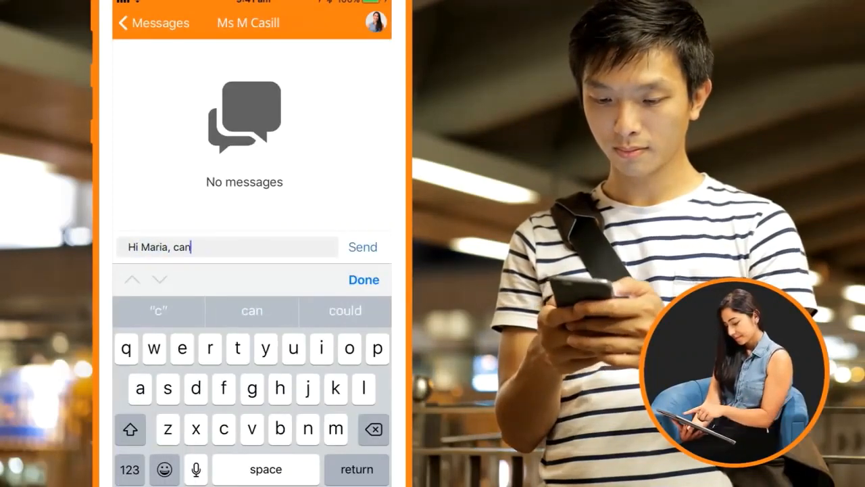